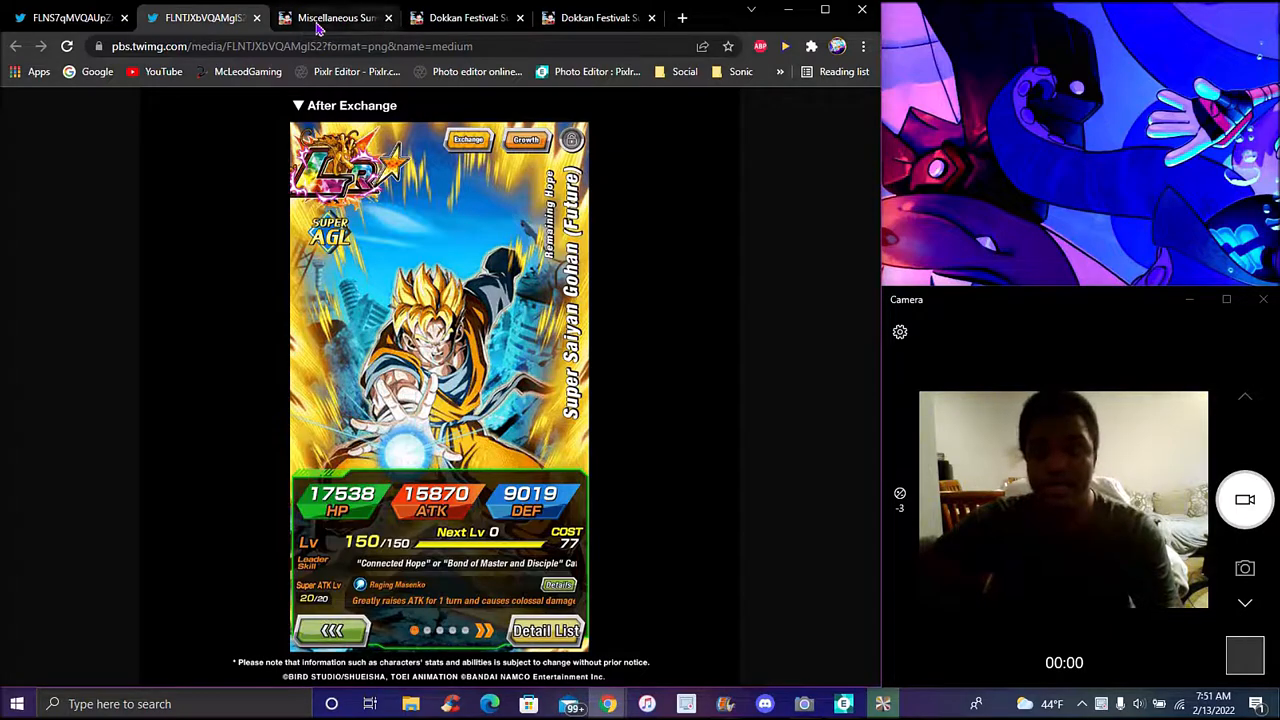
Step: View the Featured Characters list on the Divine Dragon Carnival summon page
{"action": "left_click", "coordinate": [335, 18]}
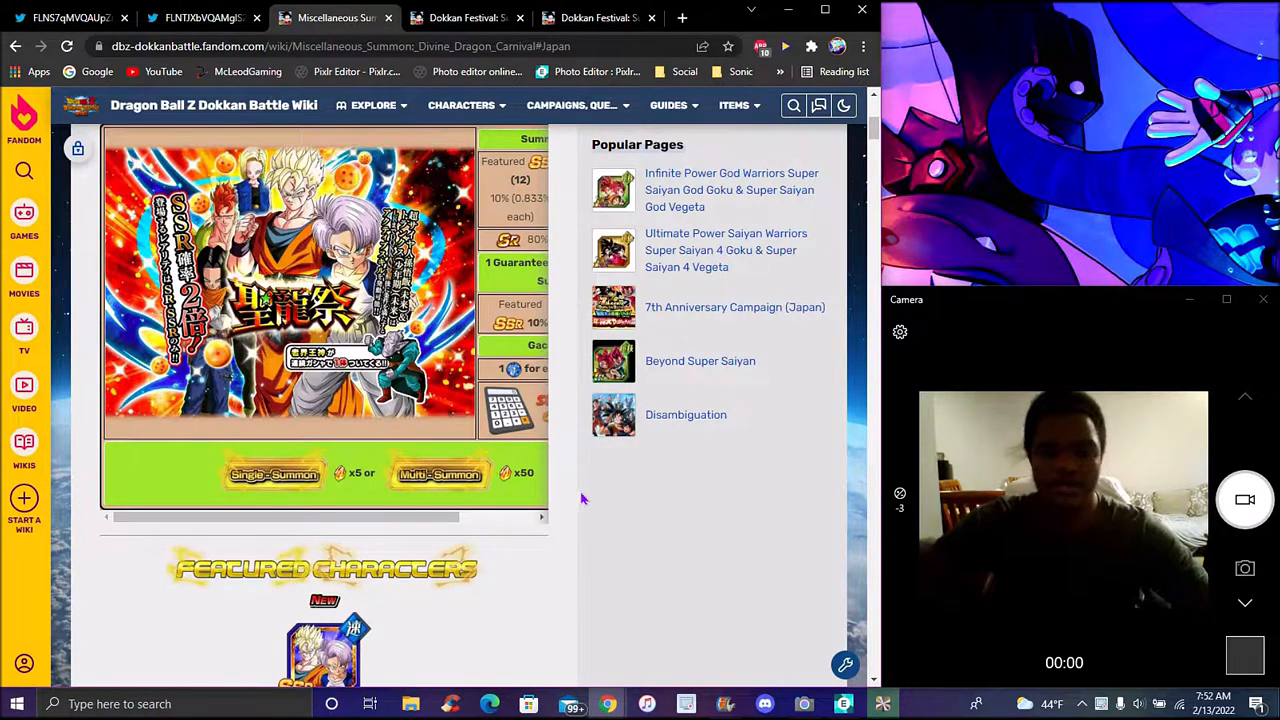
{"action": "scroll", "scroll_direction": "down", "scroll_amount": 3}
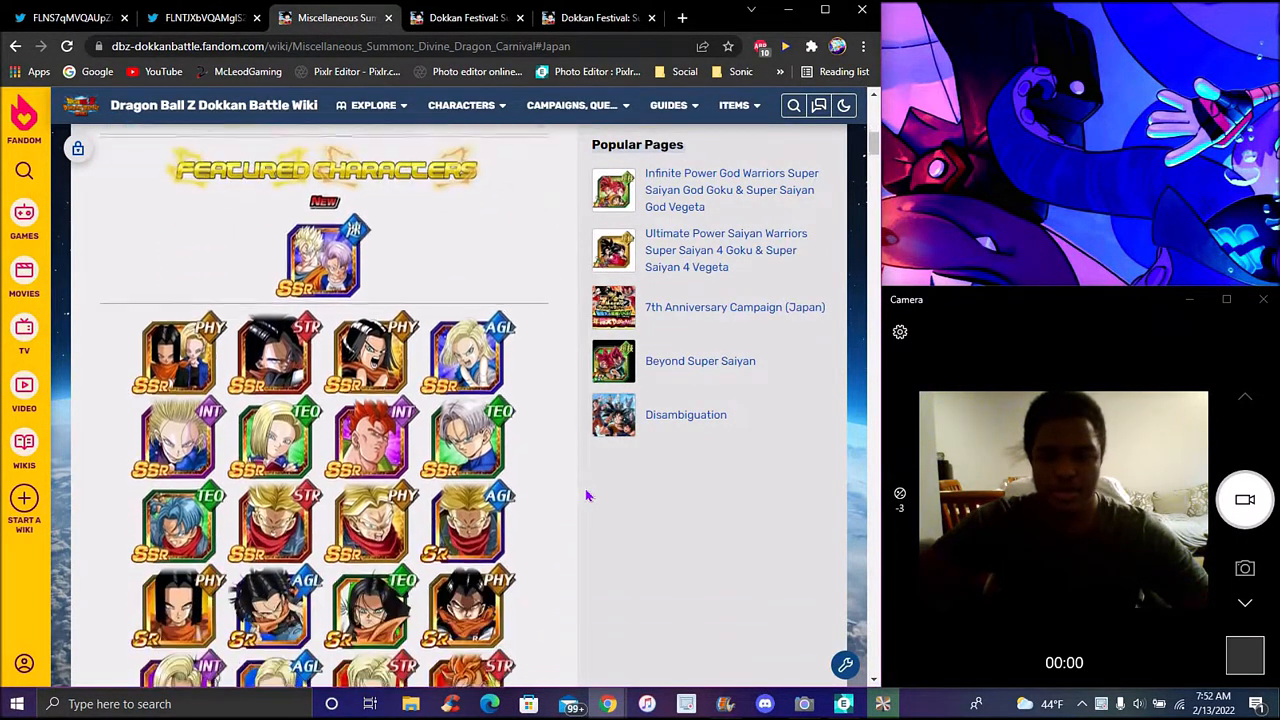
{"action": "scroll", "scroll_direction": "down", "scroll_amount": 3}
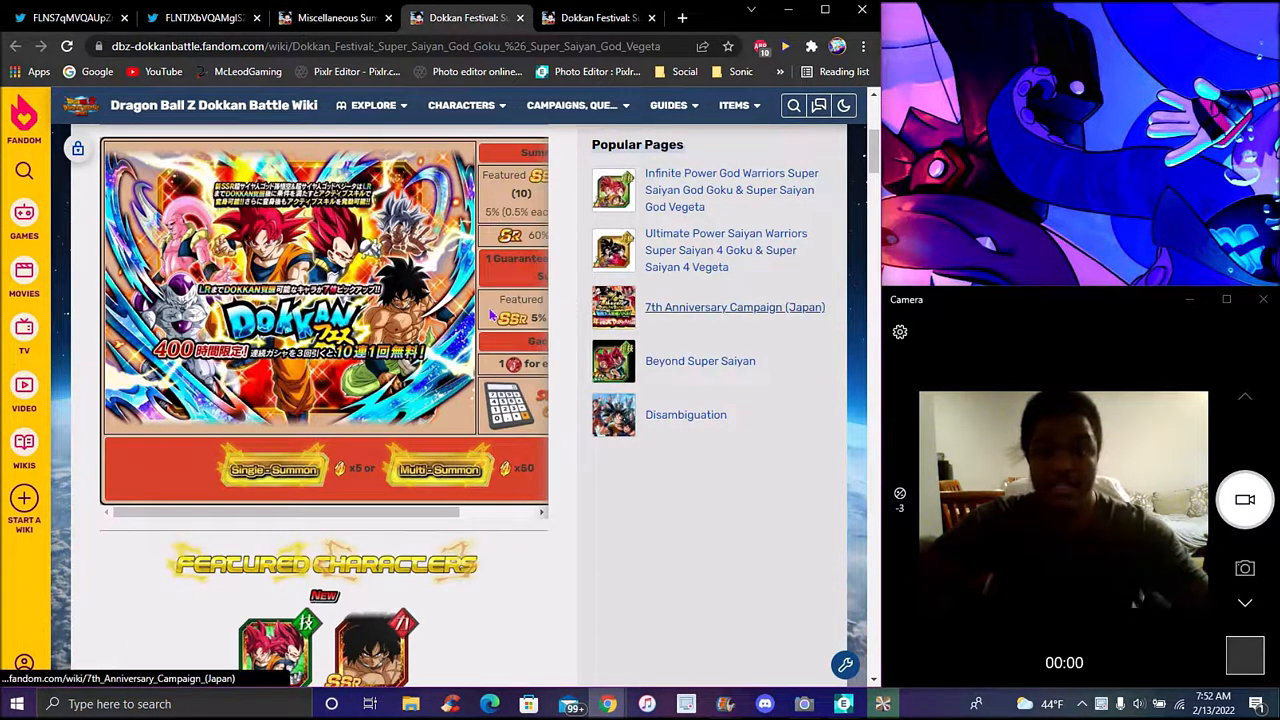
Step: Review the Featured Characters on both Dokkan Festival Super Saiyan God Goku & Vegeta banner pages
{"action": "scroll", "scroll_direction": "down", "scroll_amount": 3}
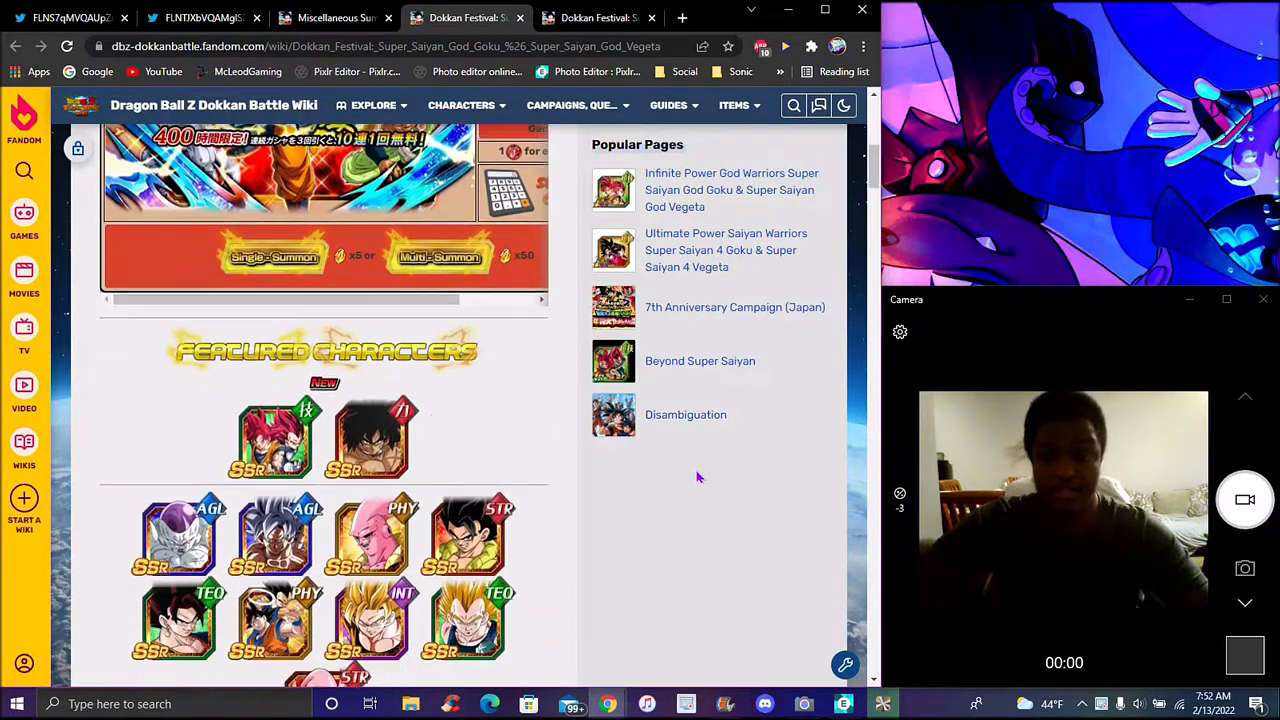
{"action": "scroll", "scroll_direction": "down", "scroll_amount": 3}
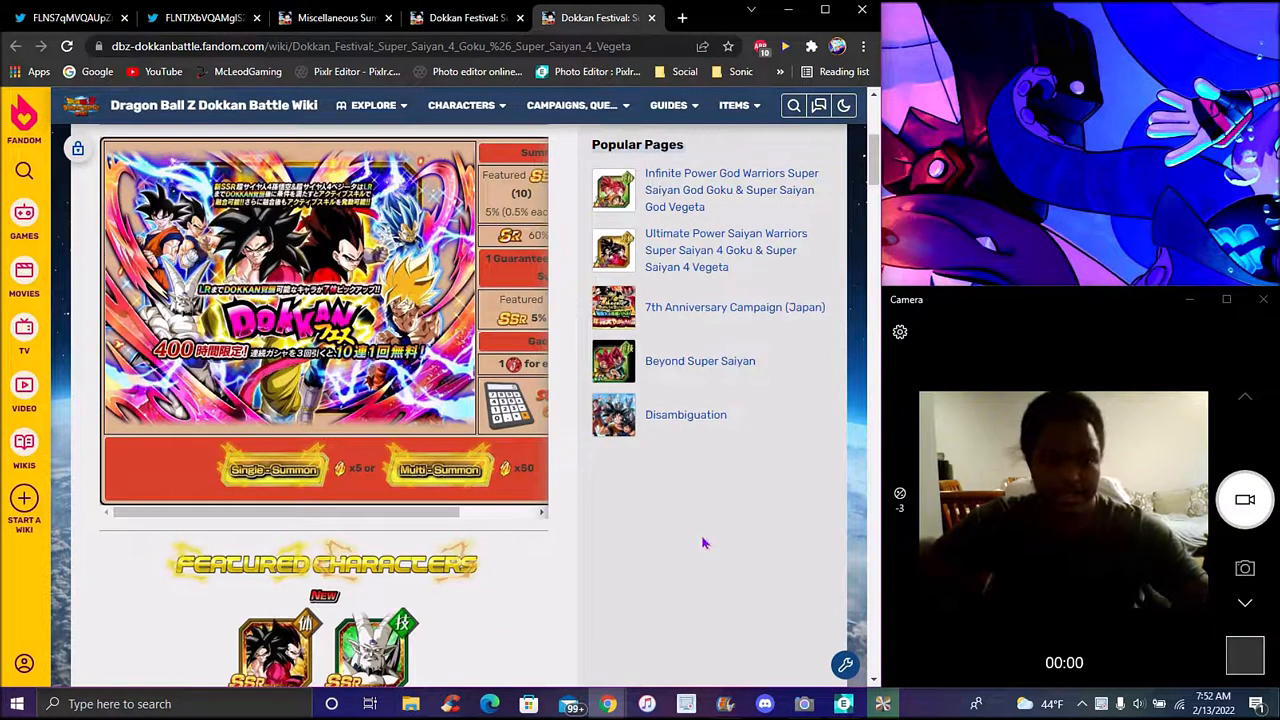
{"action": "scroll", "scroll_direction": "down", "scroll_amount": 3}
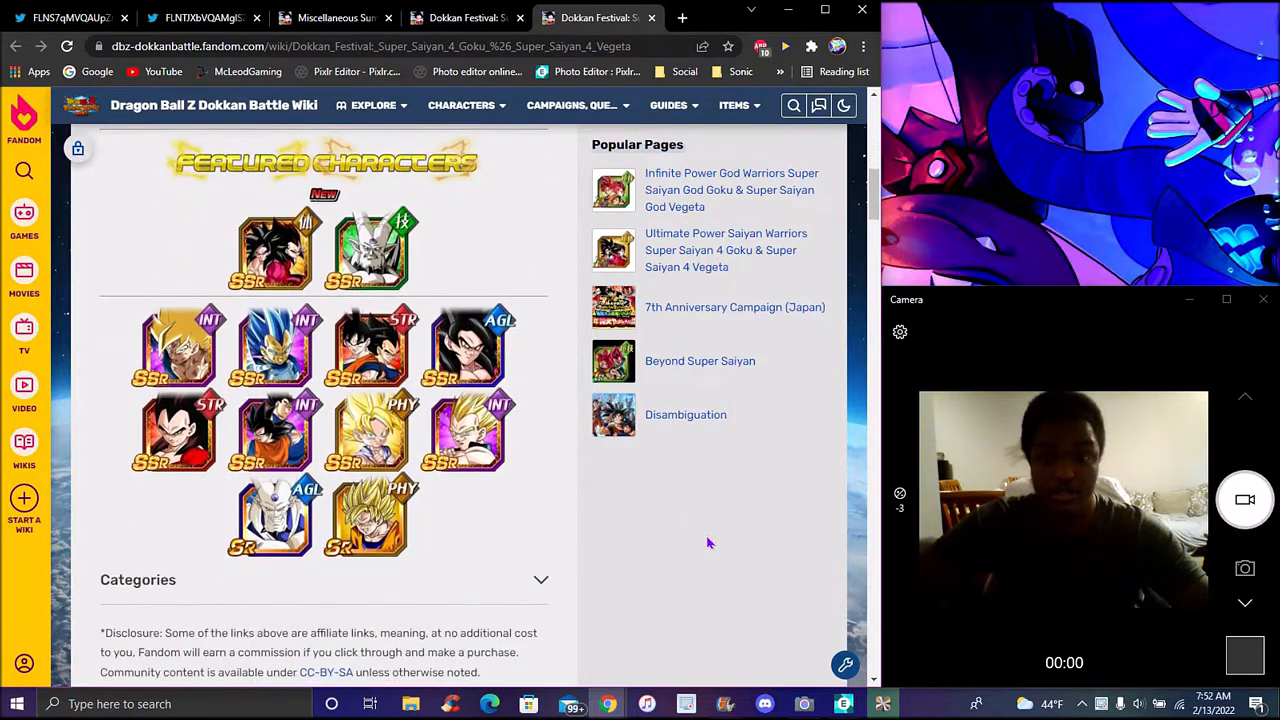
{"action": "scroll", "scroll_direction": "down", "scroll_amount": 3}
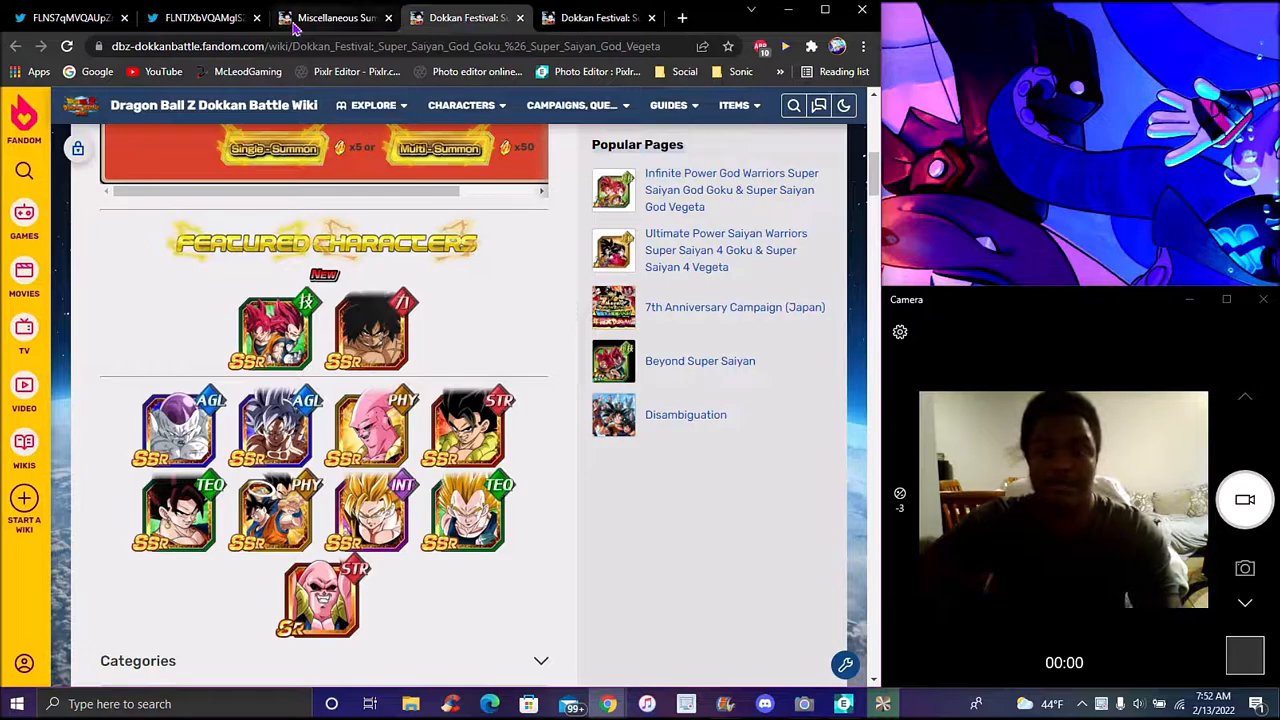
Step: Return to the Divine Dragon Carnival page, then view the Before Exchange LR Future Gohan & Trunks card image
{"action": "left_click", "coordinate": [335, 18]}
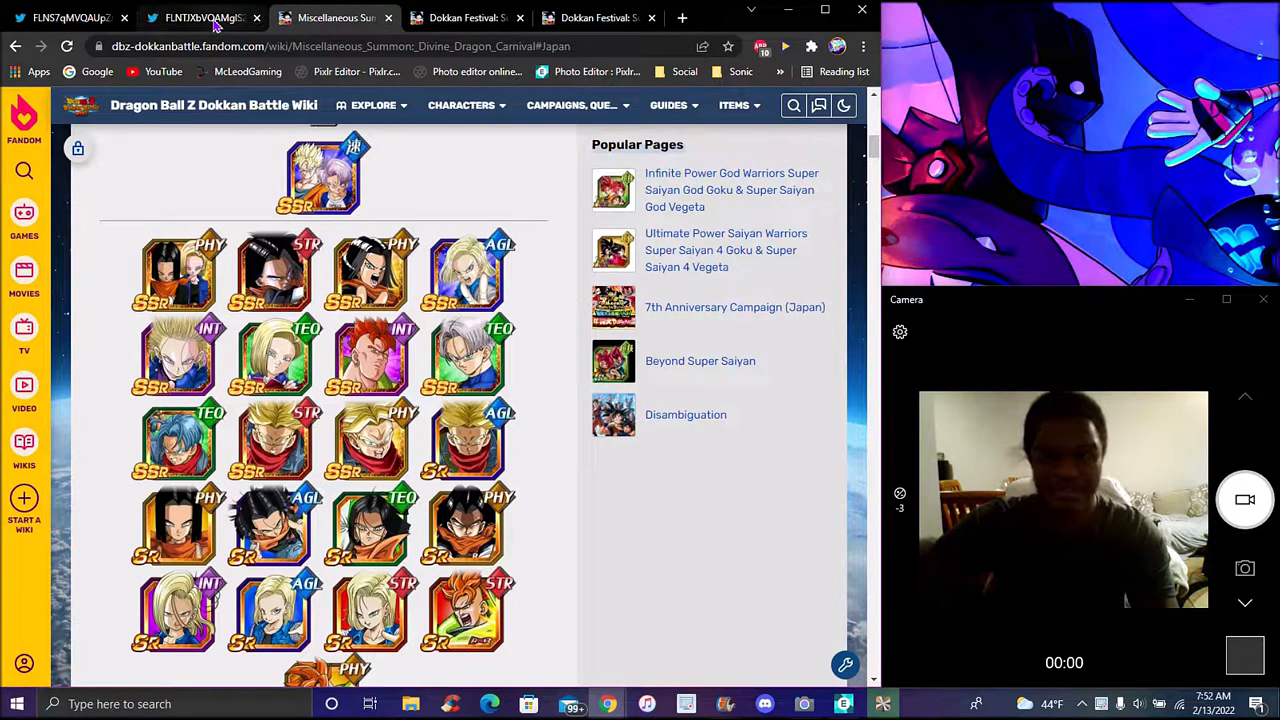
{"action": "left_click", "coordinate": [70, 17]}
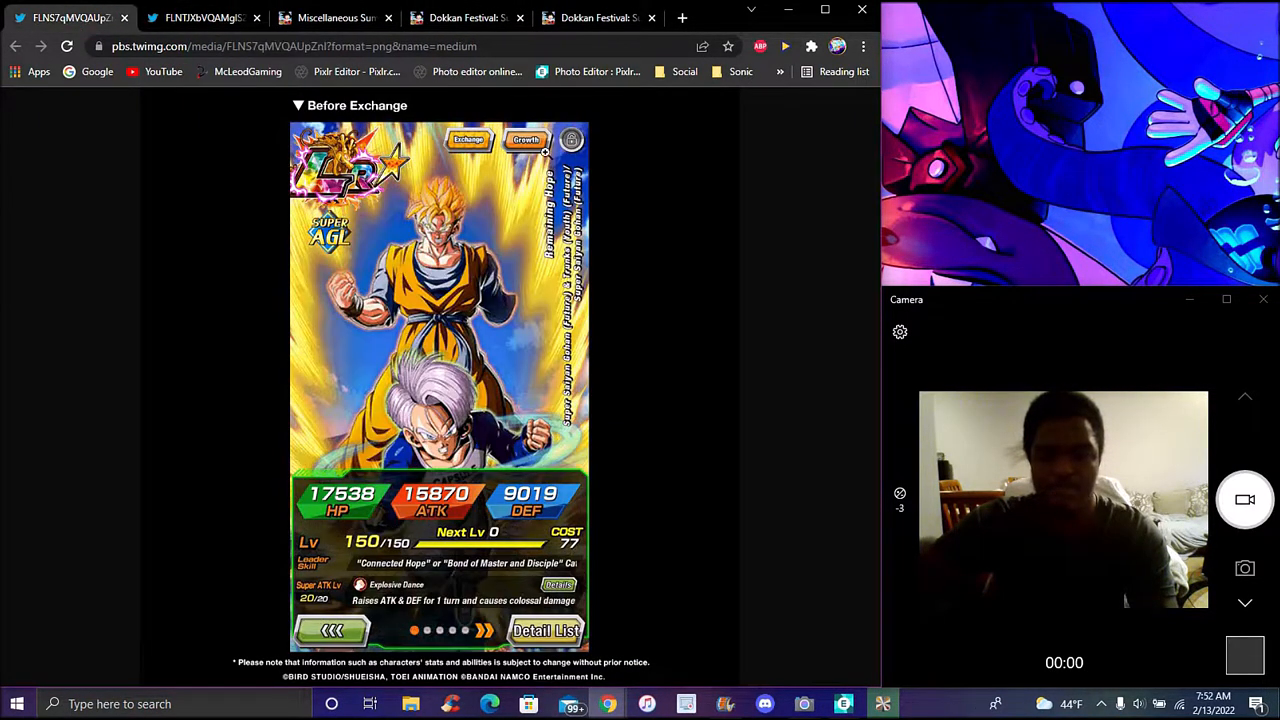
{"action": "mouse_move", "coordinate": [795, 190]}
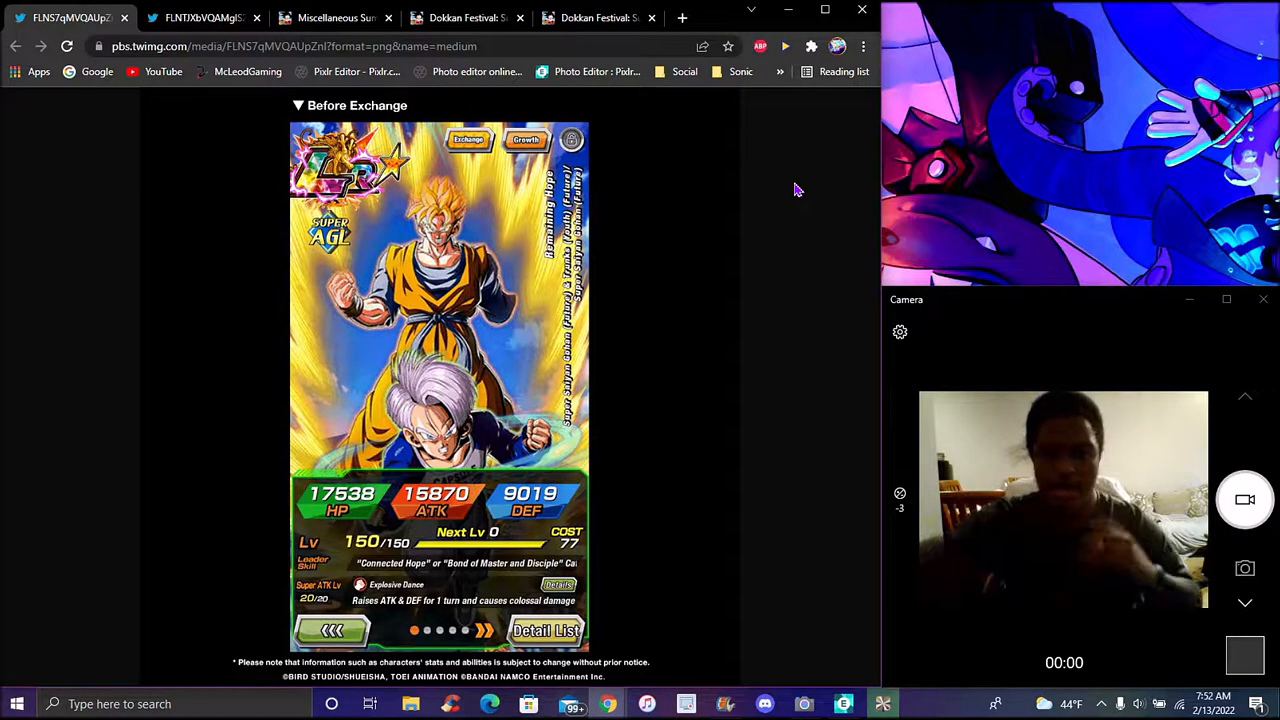